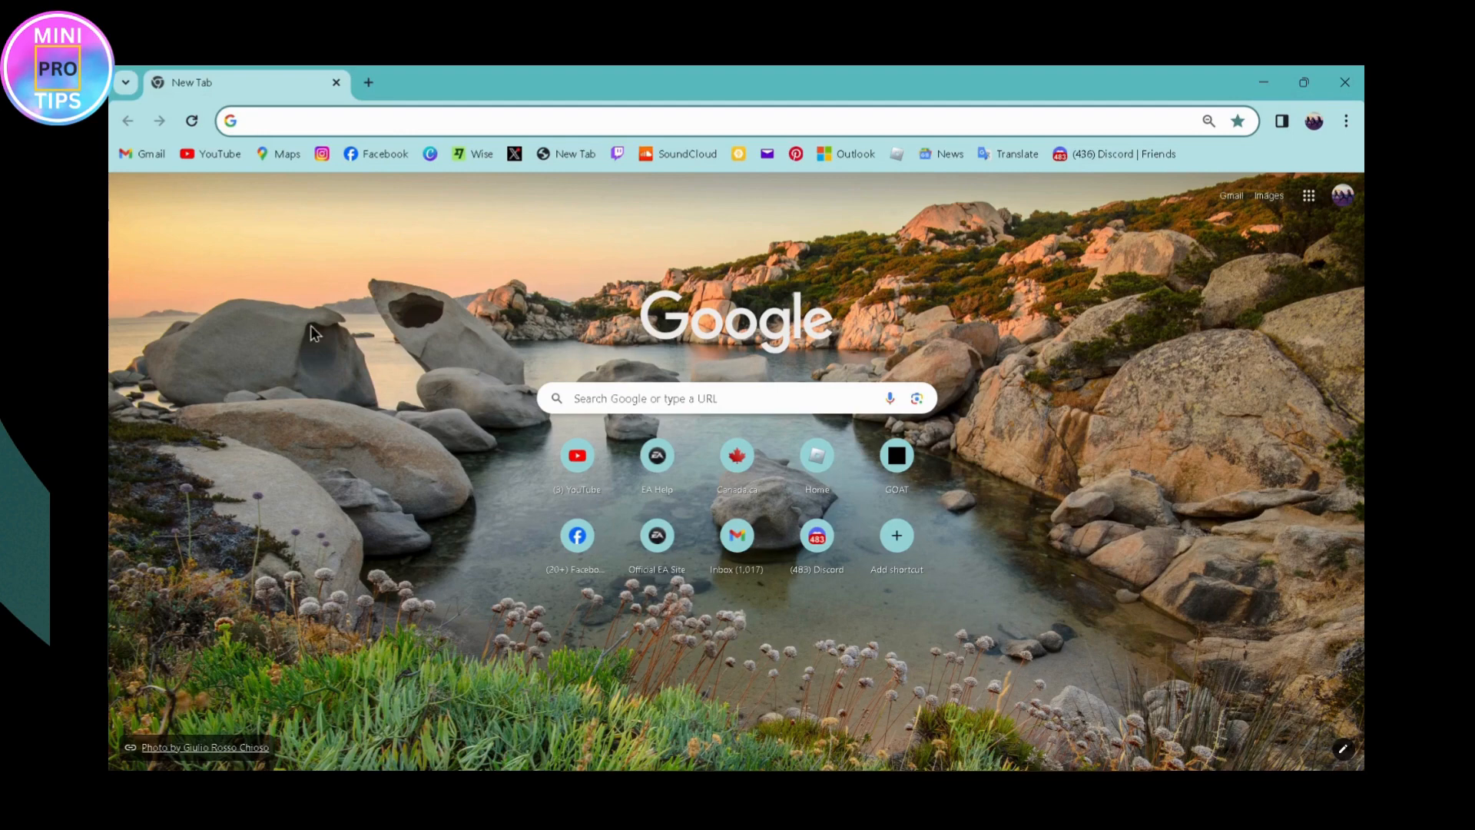
- Reach the YouTube Studio dashboard via the YouTube shortcut and the avatar account menu
{"action": "left_click", "coordinate": [578, 455]}
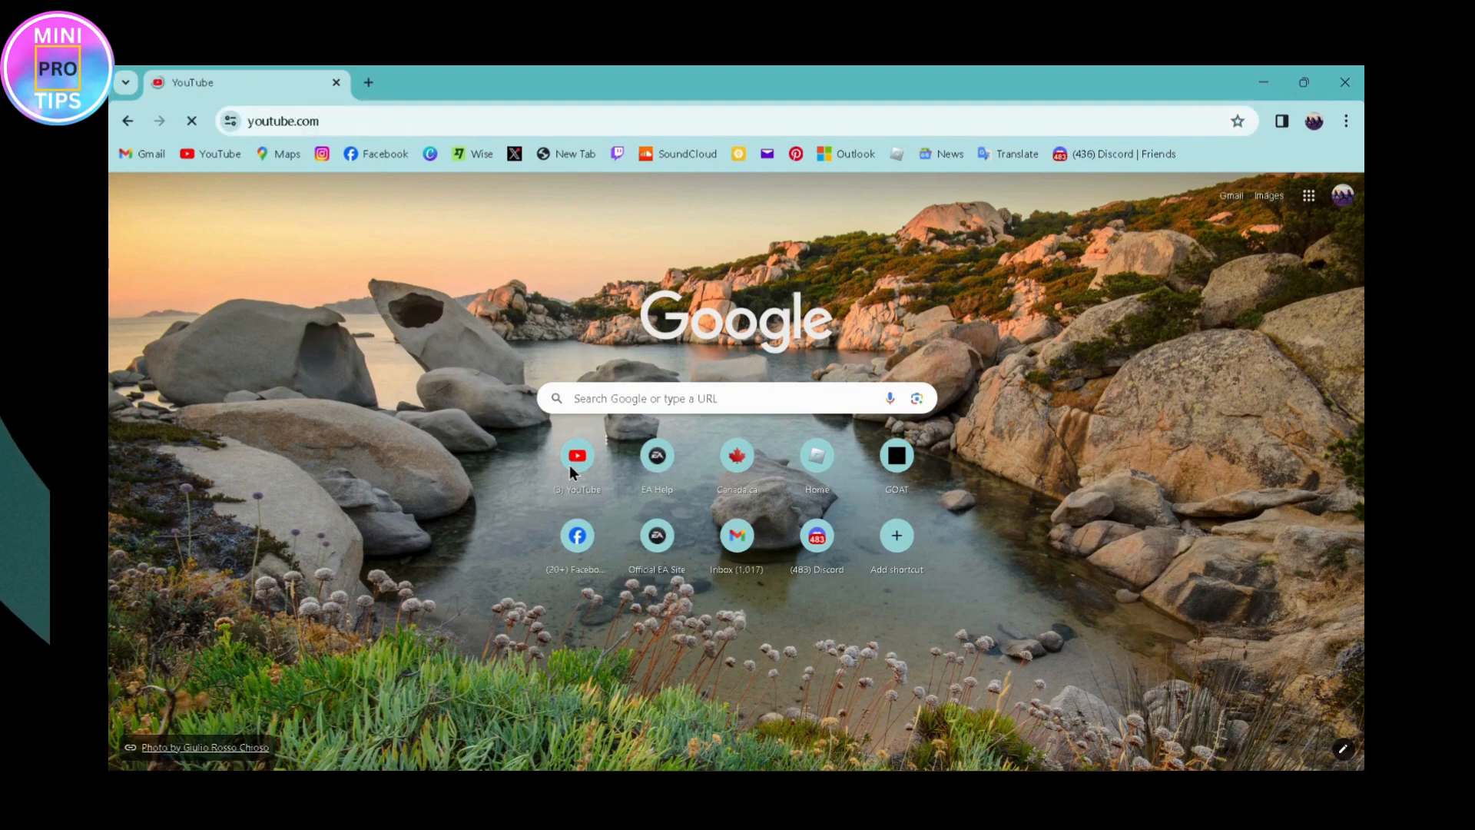
{"action": "left_click", "coordinate": [578, 455]}
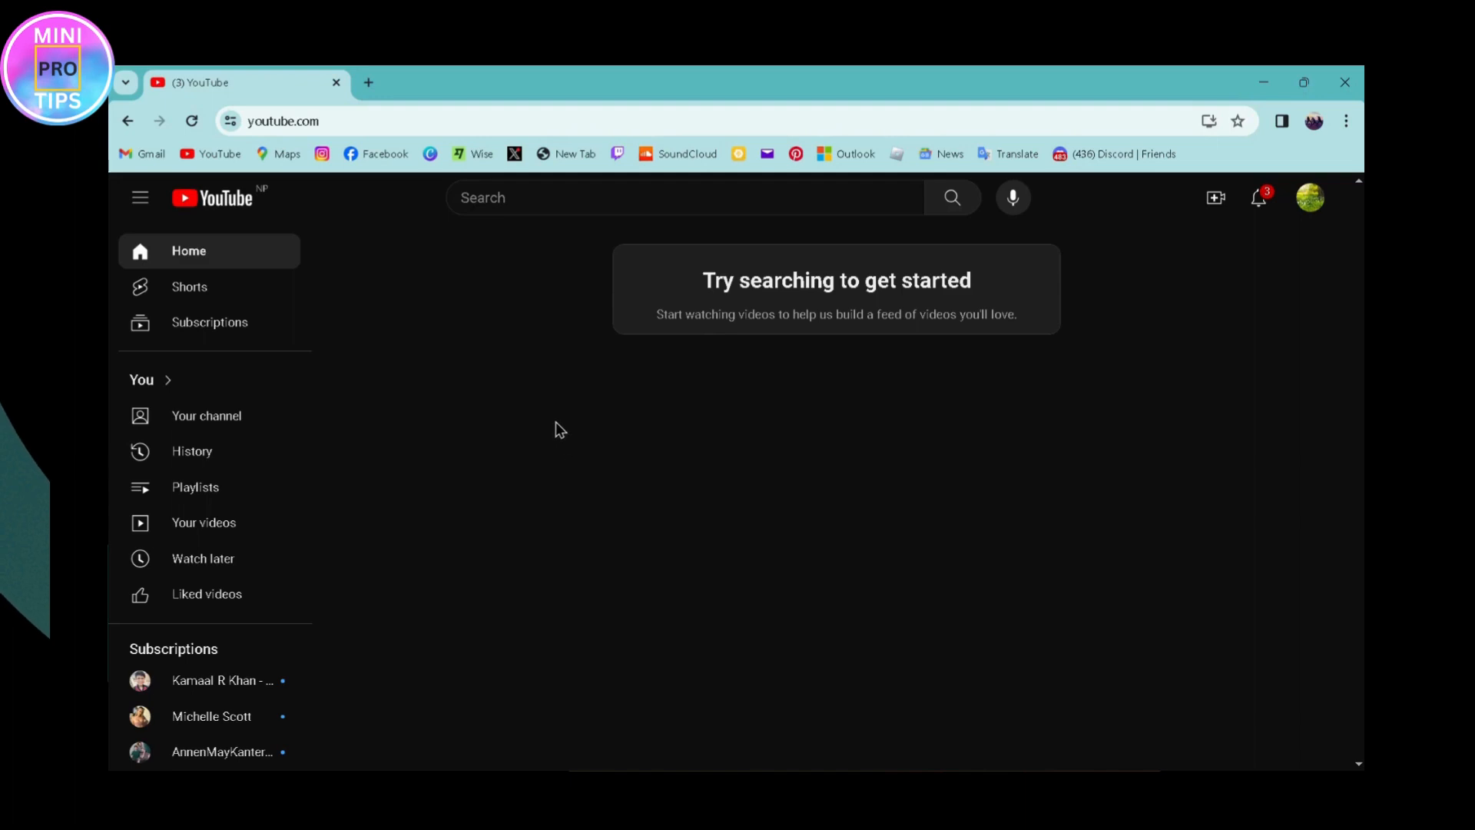
{"action": "mouse_move", "coordinate": [1327, 243]}
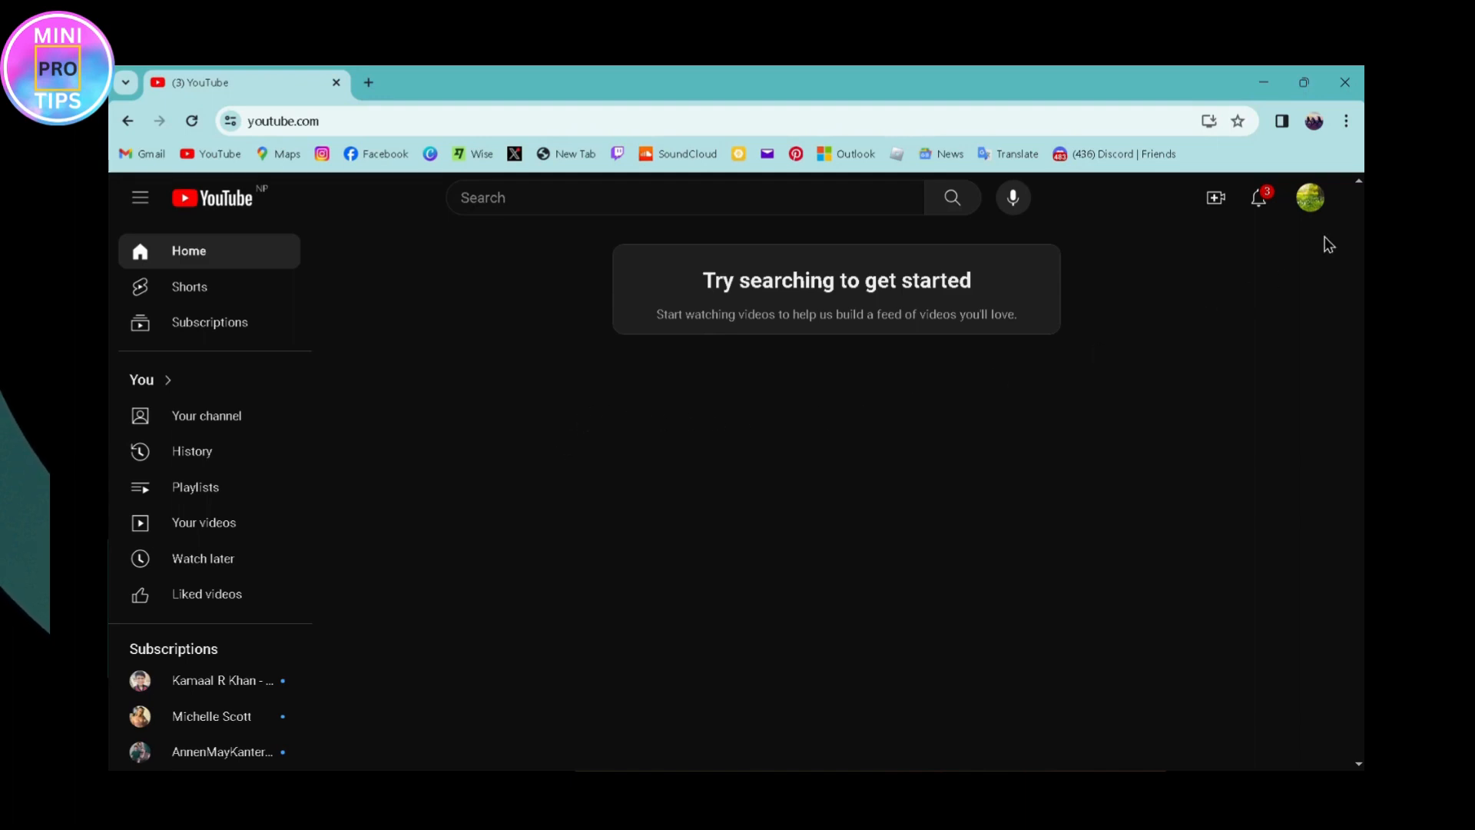
{"action": "left_click", "coordinate": [1312, 197]}
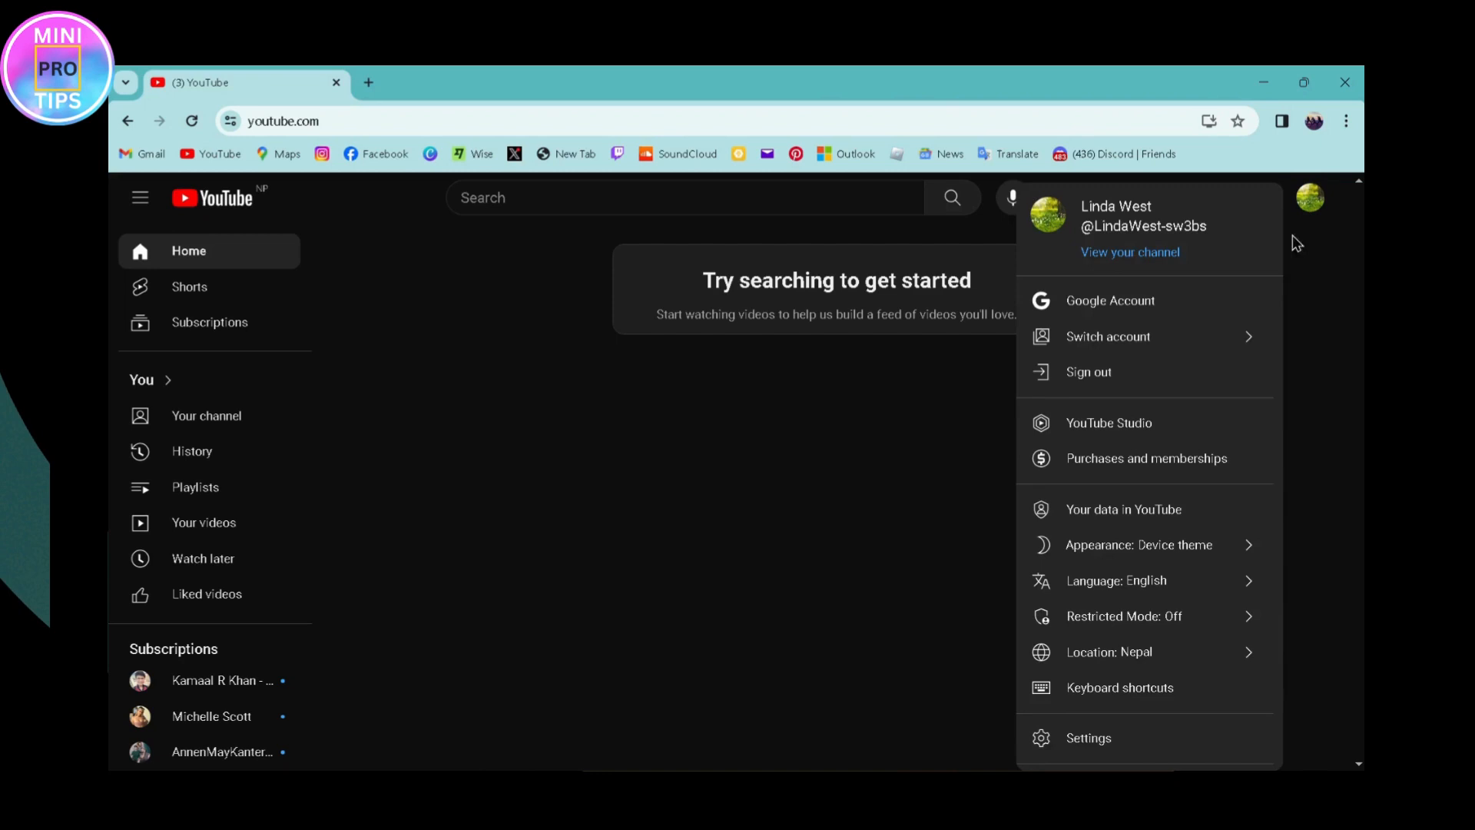
{"action": "left_click", "coordinate": [1109, 423]}
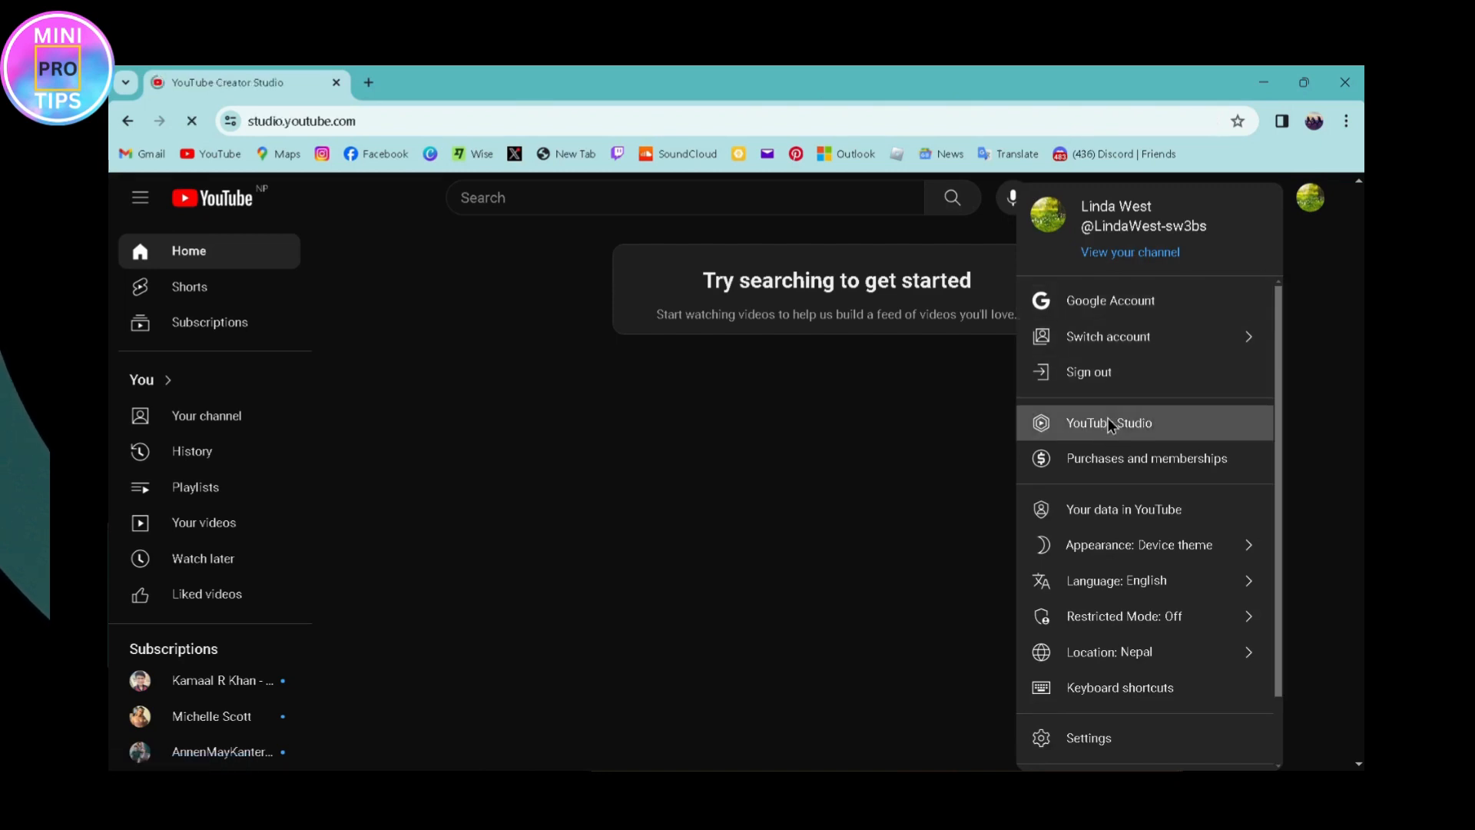
{"action": "left_click", "coordinate": [1109, 422]}
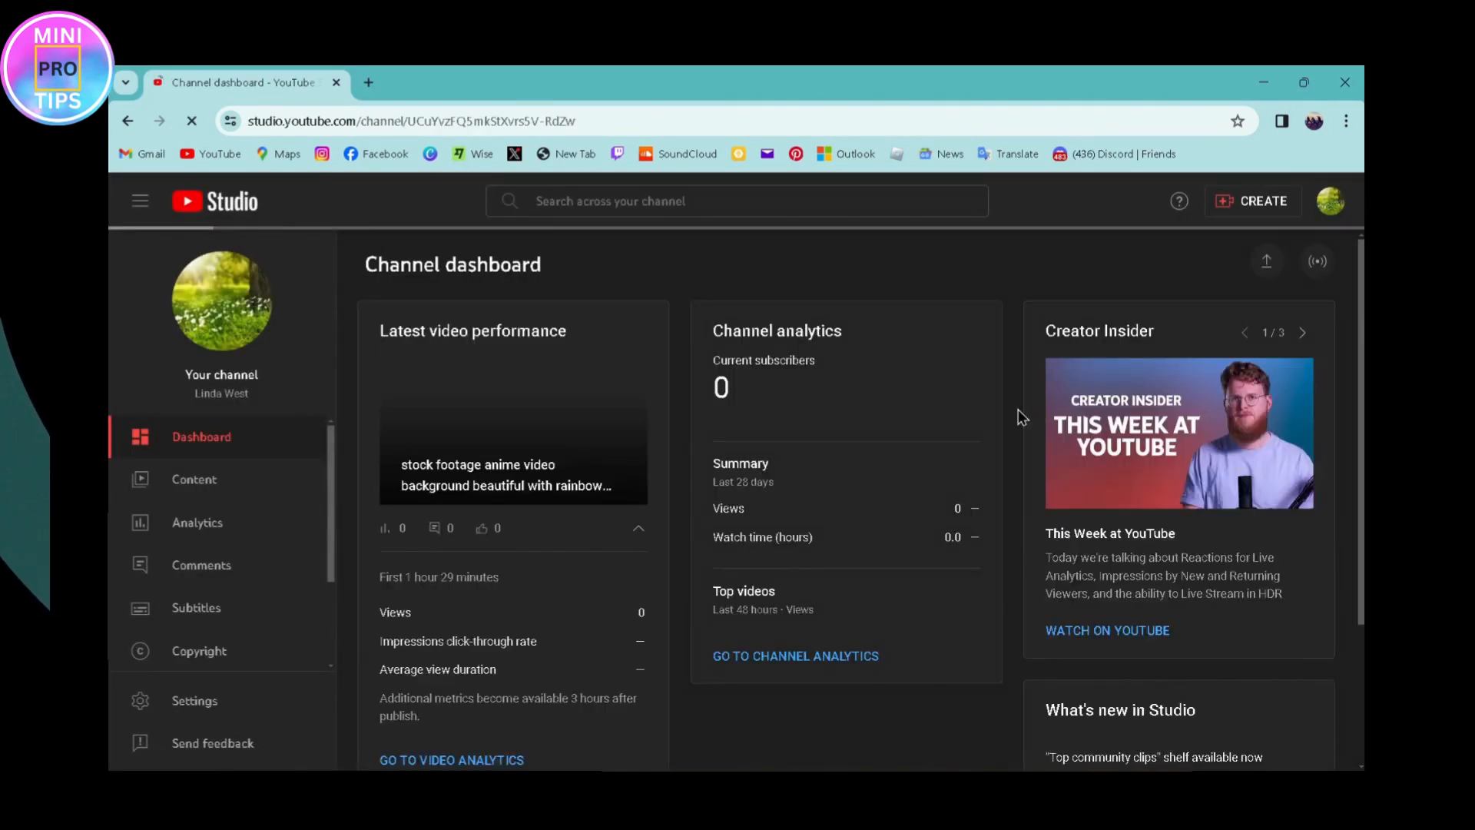
- From Content, open the anime stock footage video's details down to its audience settings
{"action": "left_click", "coordinate": [194, 479]}
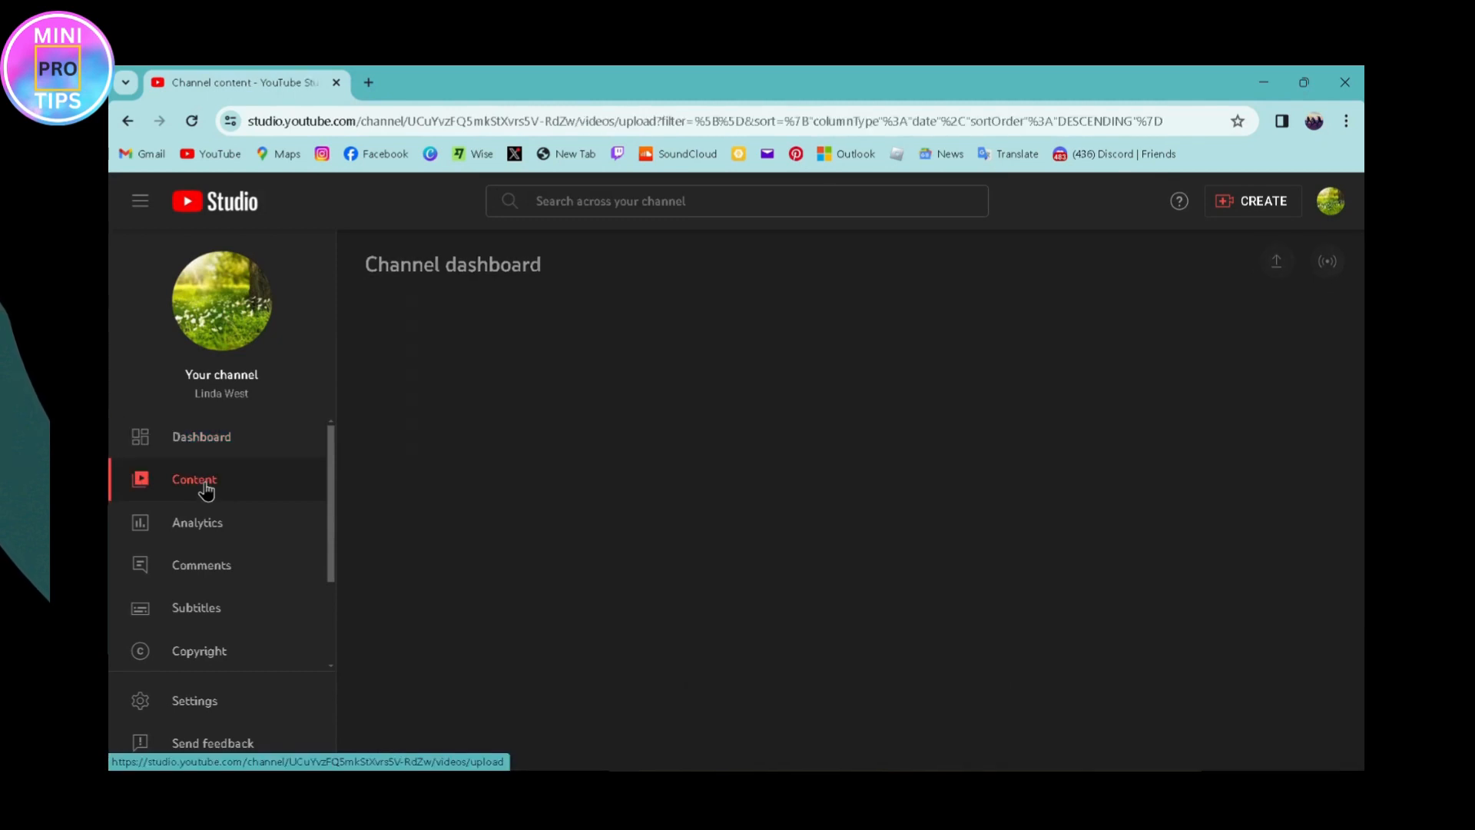
{"action": "left_click", "coordinate": [193, 479]}
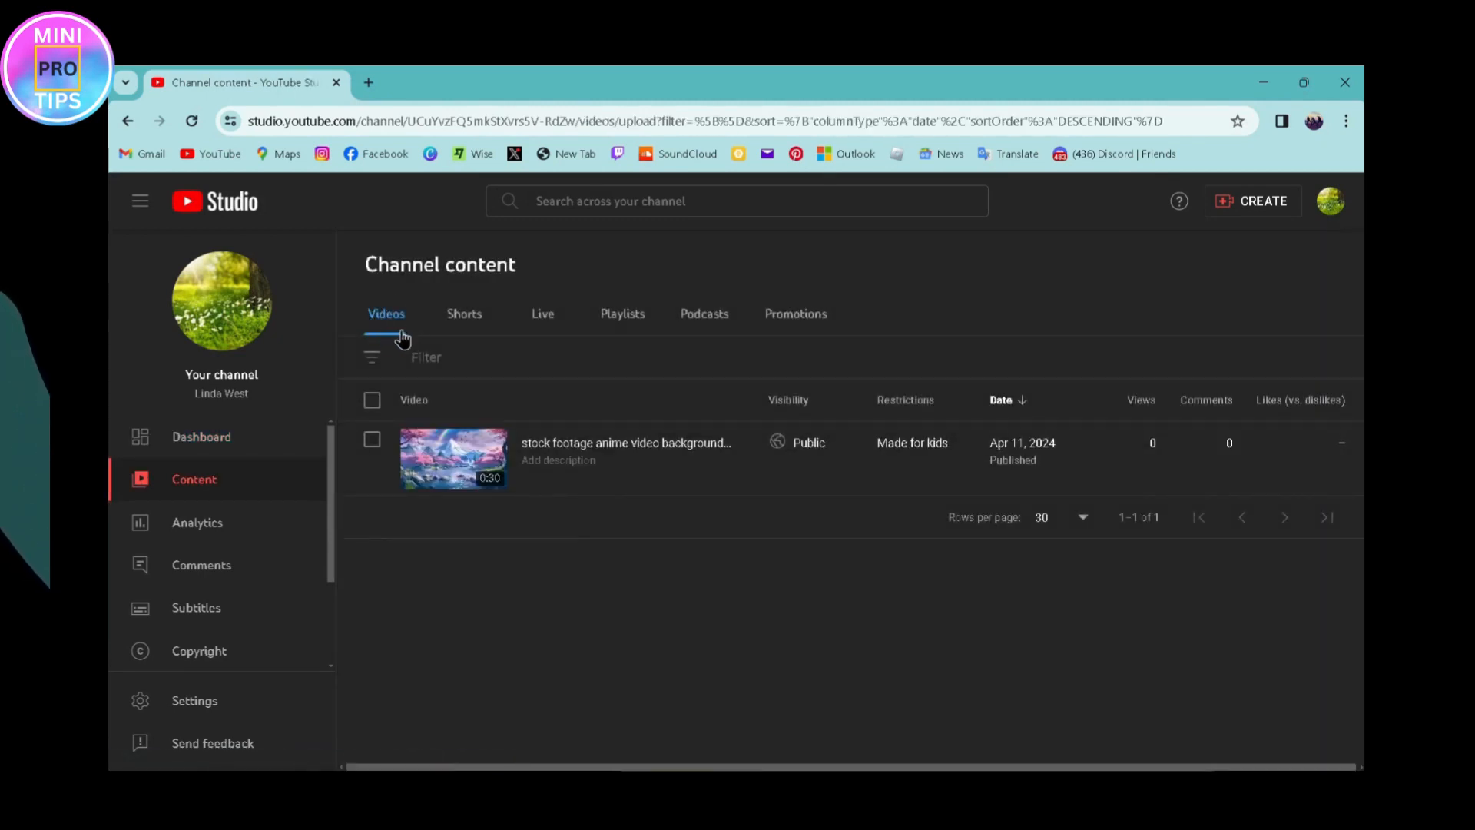
{"action": "mouse_move", "coordinate": [531, 479]}
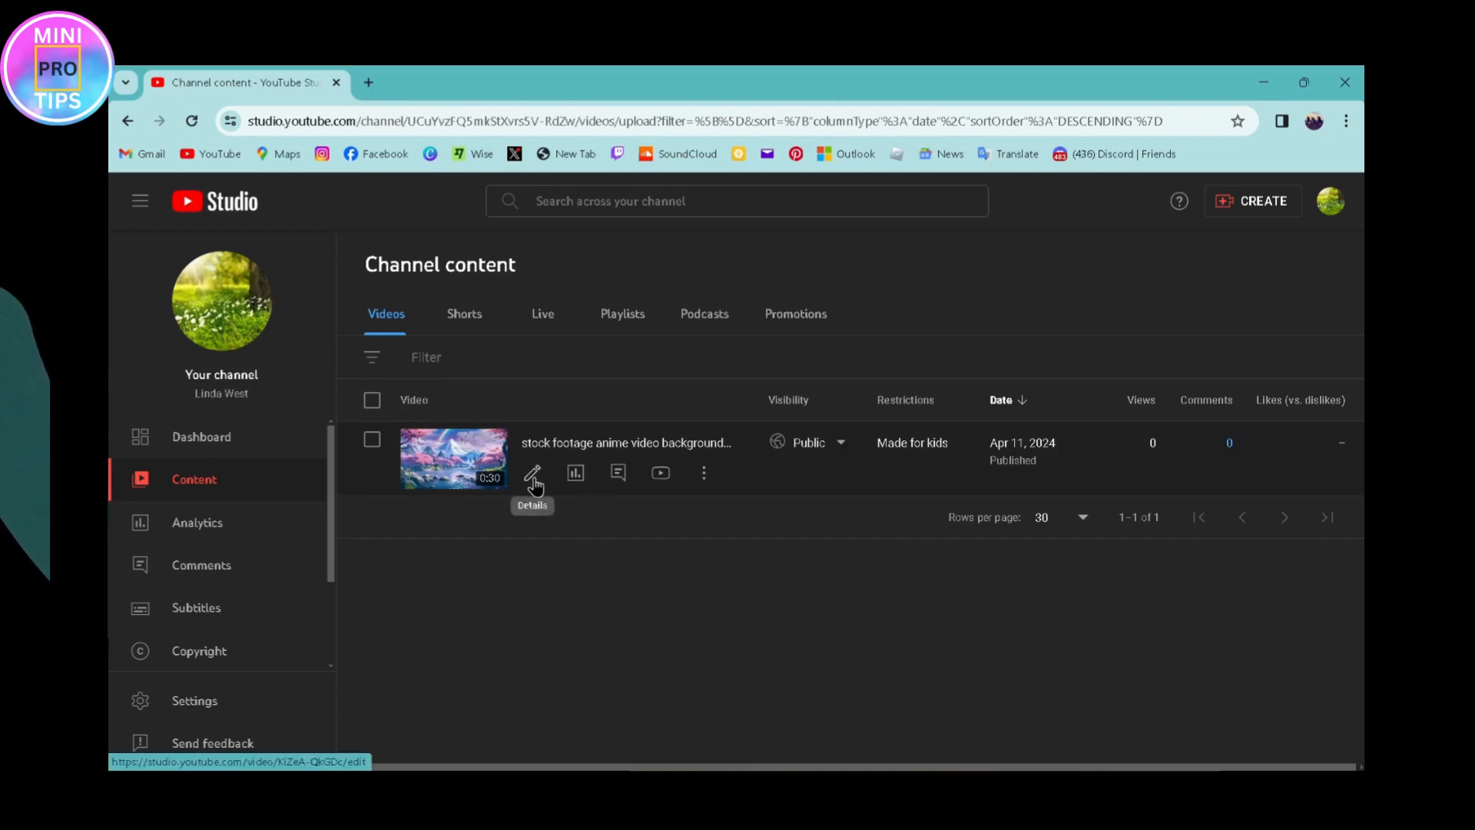
{"action": "left_click", "coordinate": [532, 473]}
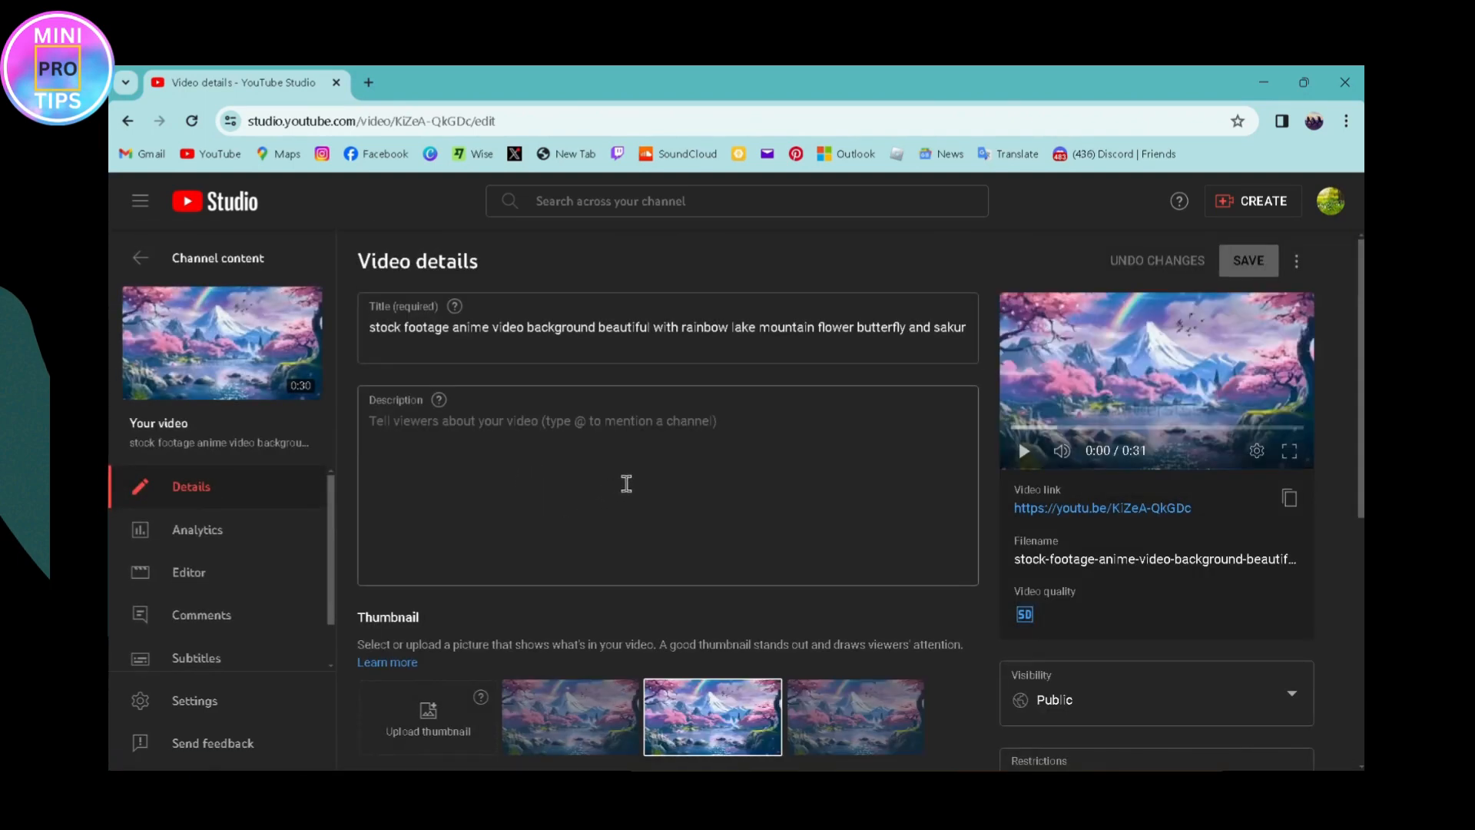
{"action": "scroll", "scroll_direction": "down", "scroll_amount": 3}
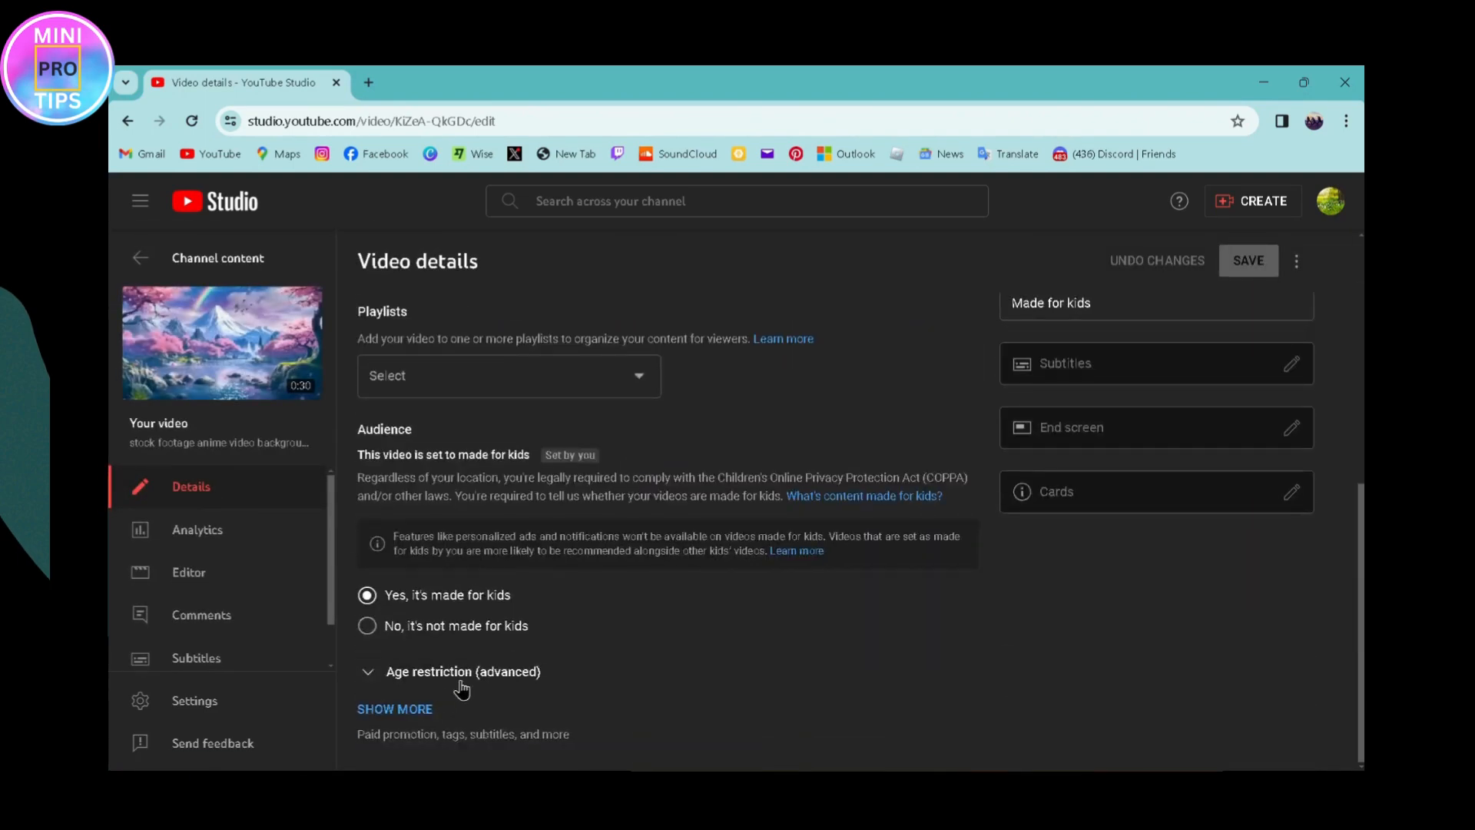
- Expand Show more and scroll to Comments and ratings, where comments are disabled
{"action": "left_click", "coordinate": [395, 708]}
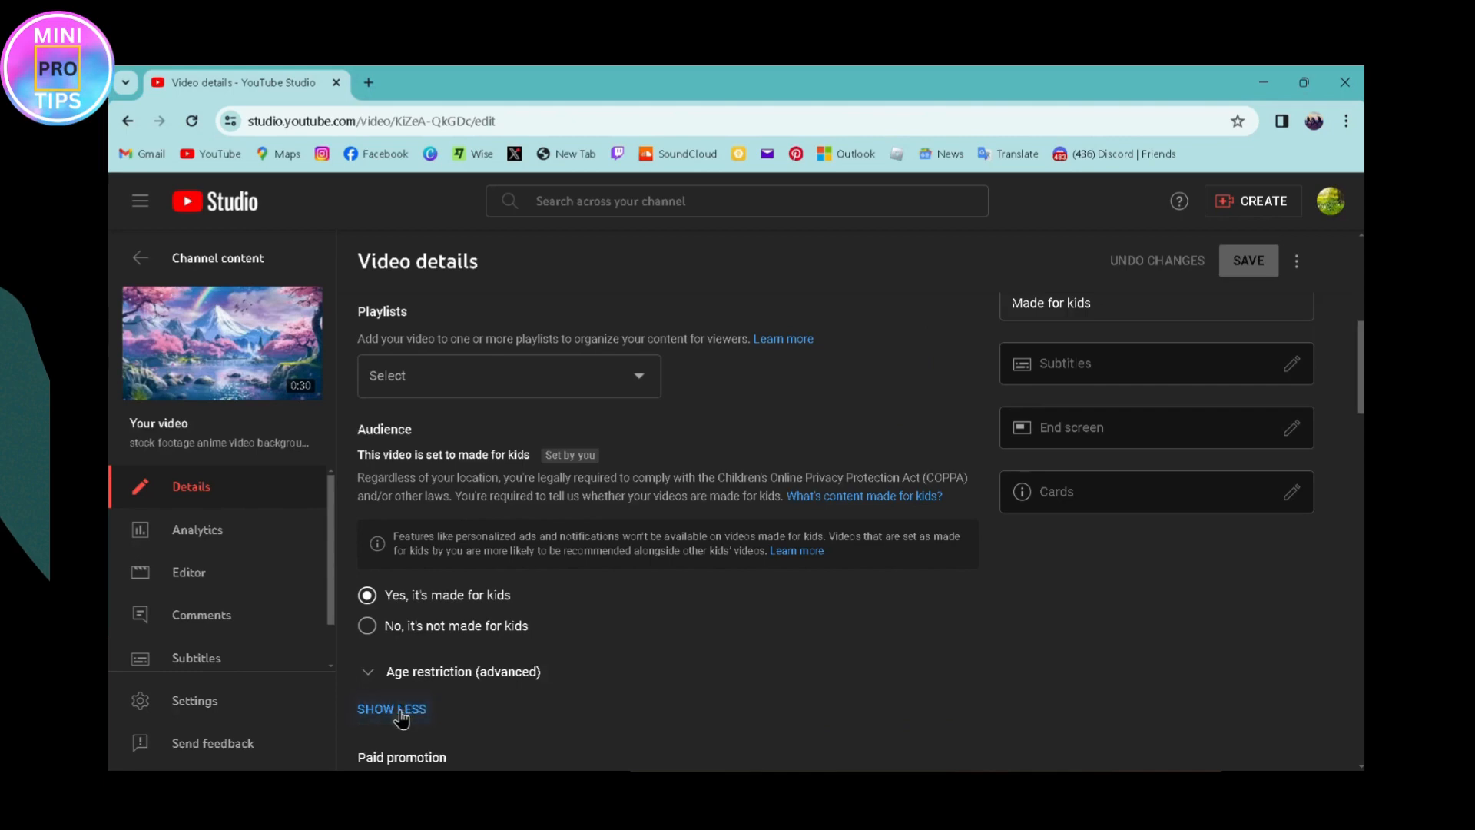
{"action": "scroll", "scroll_direction": "down", "scroll_amount": 3}
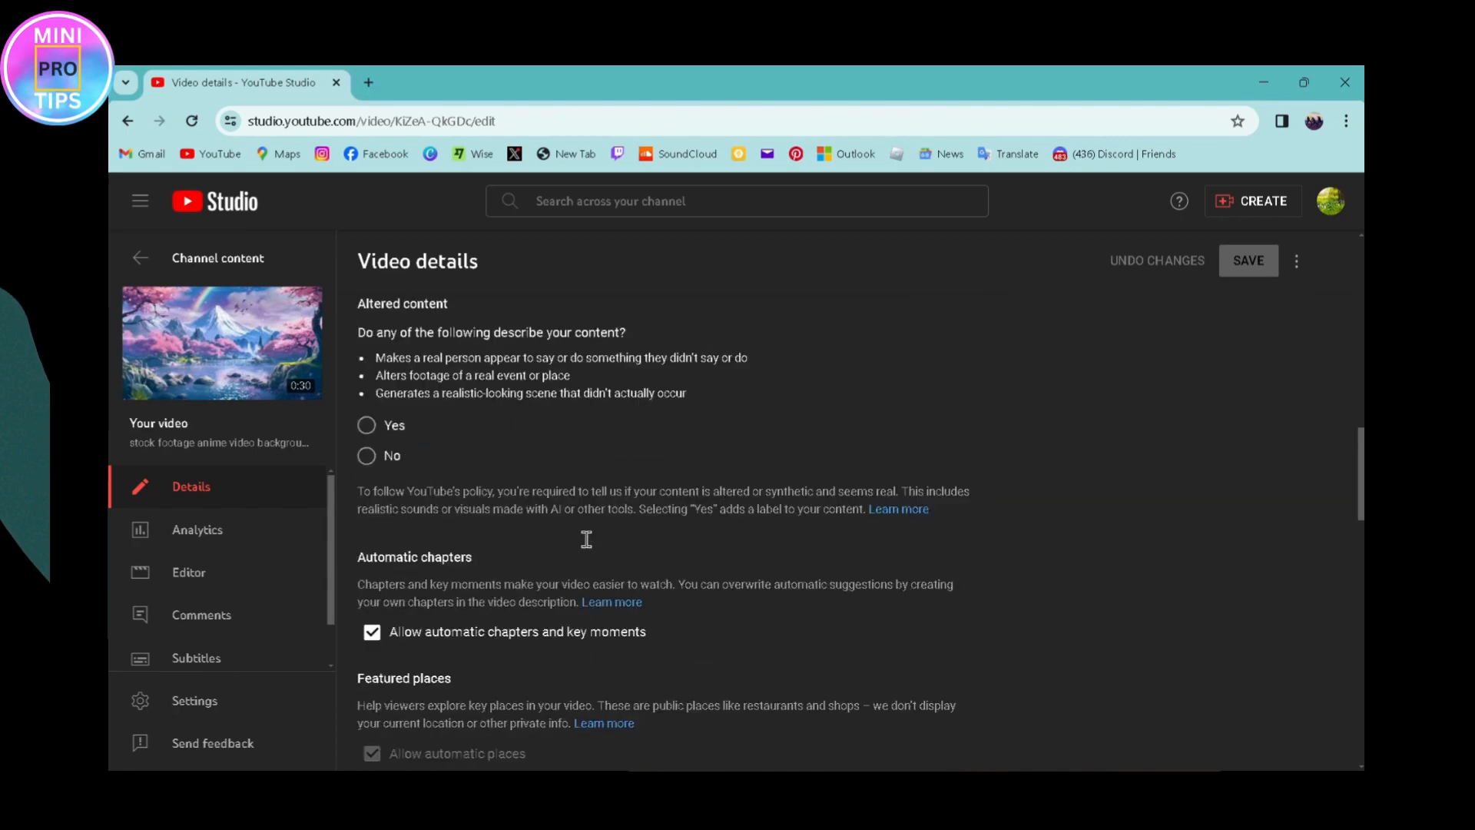
{"action": "scroll", "scroll_direction": "down", "scroll_amount": 3}
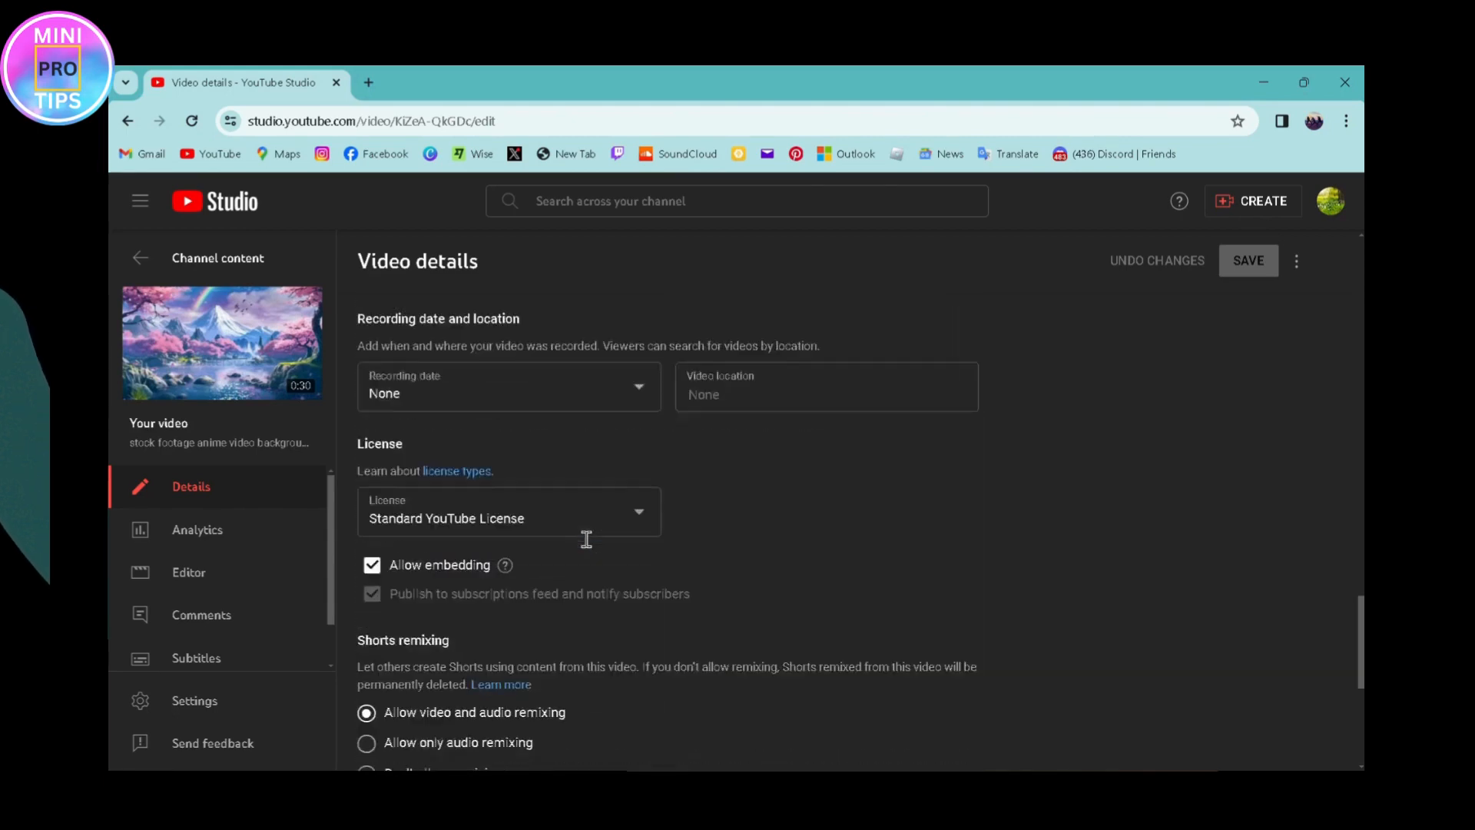
{"action": "scroll", "scroll_direction": "down", "scroll_amount": 3}
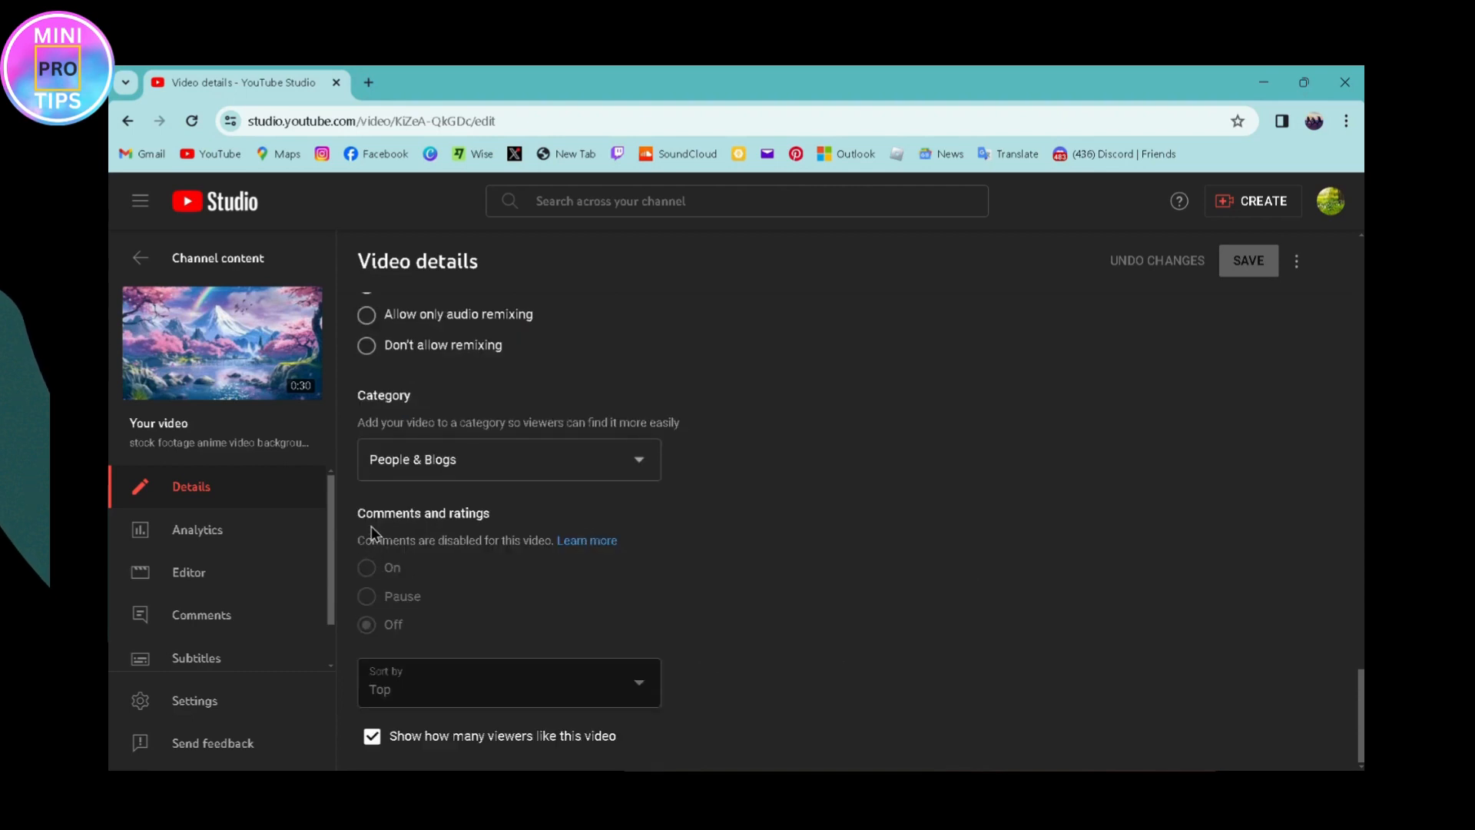
{"action": "mouse_move", "coordinate": [498, 535]}
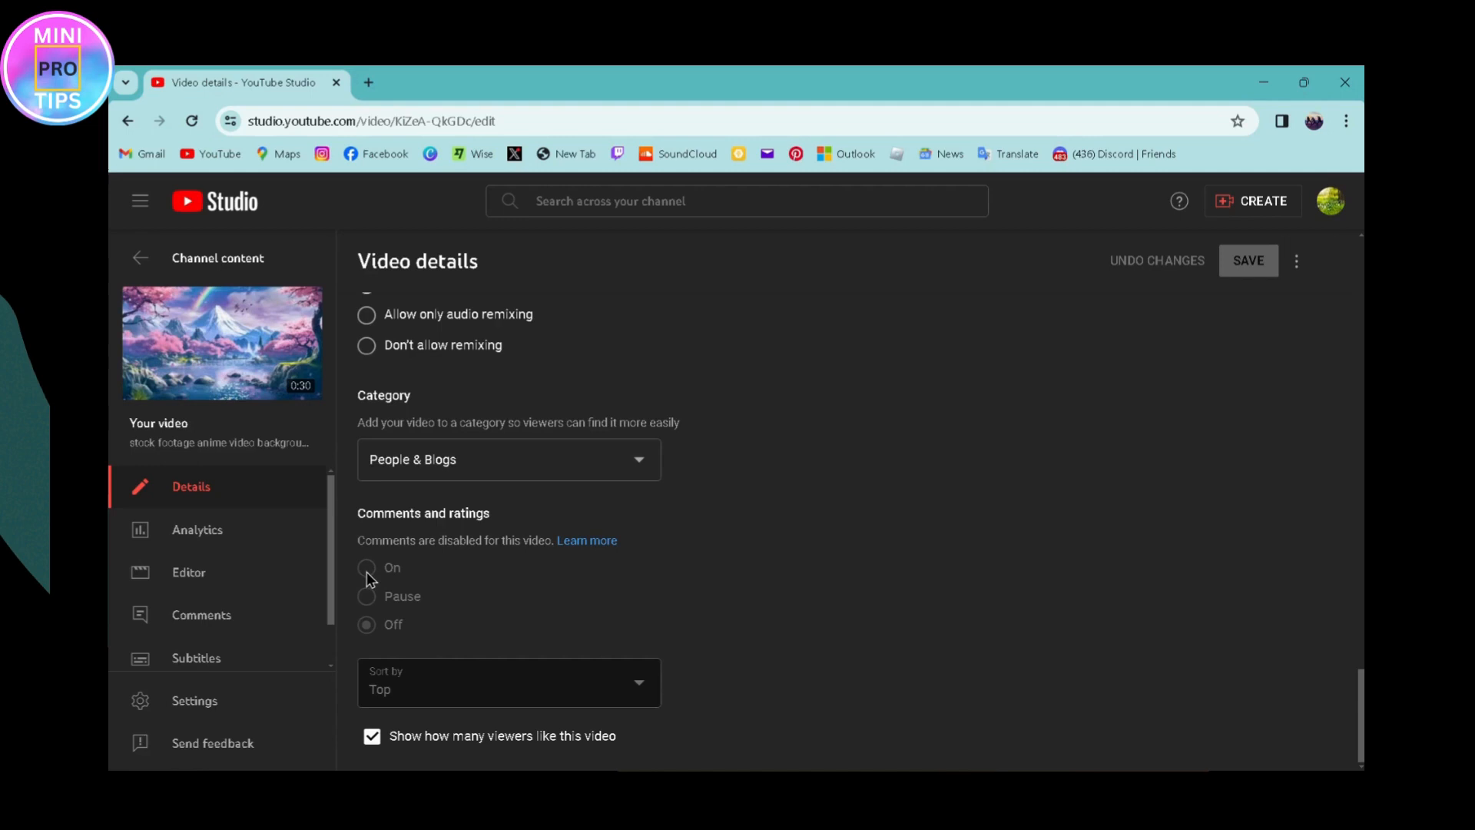
{"action": "mouse_move", "coordinate": [369, 579]}
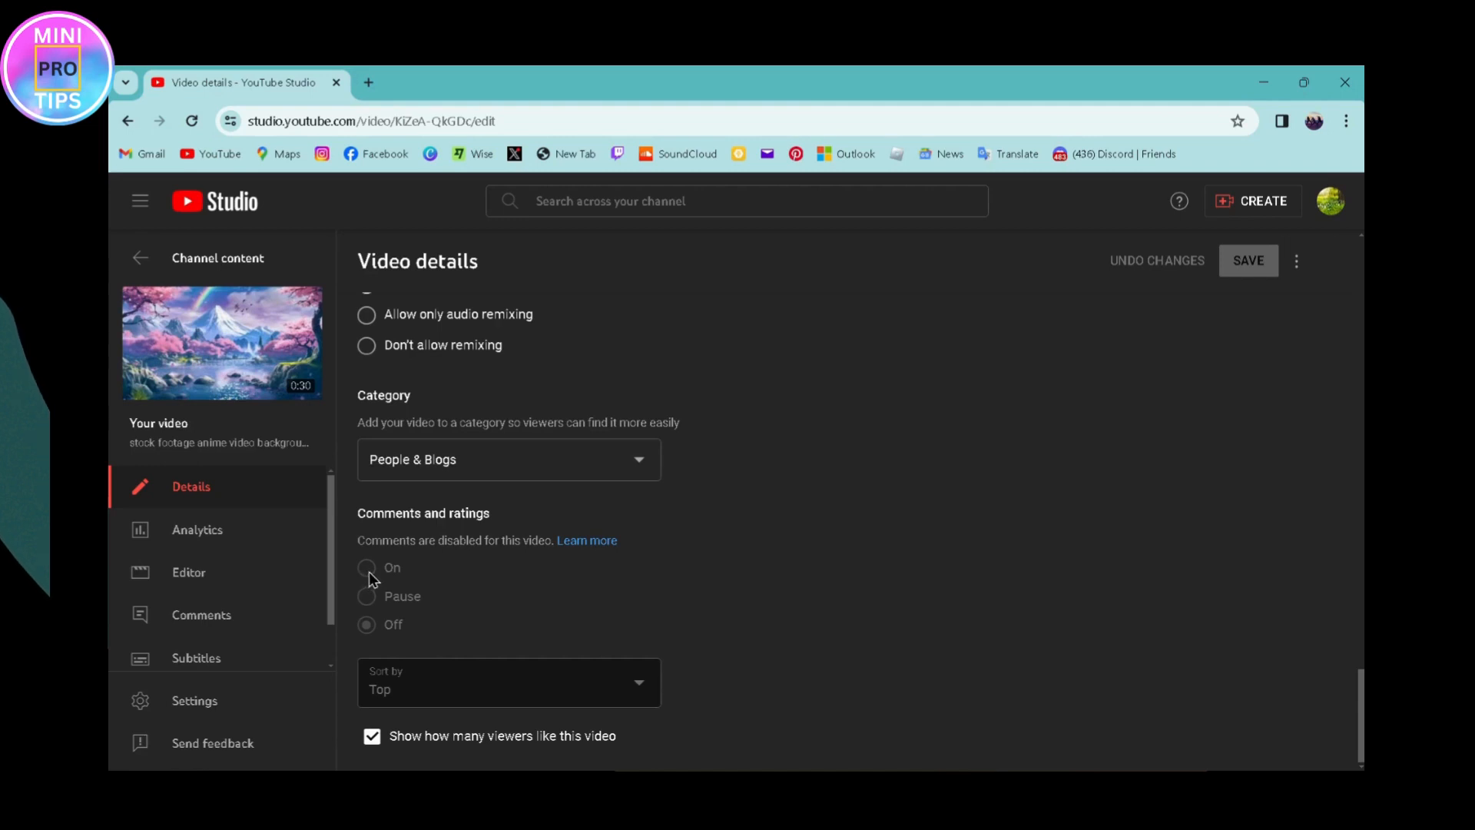